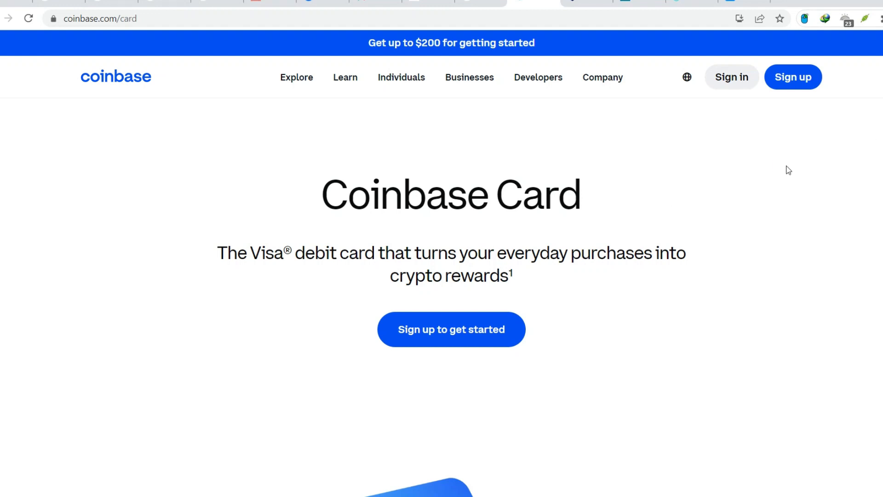
scroll(down, 3)
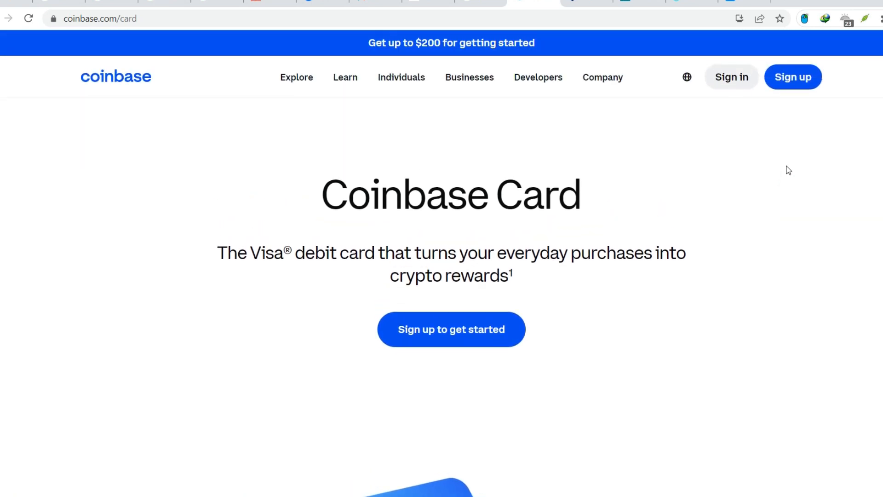
scroll(down, 3)
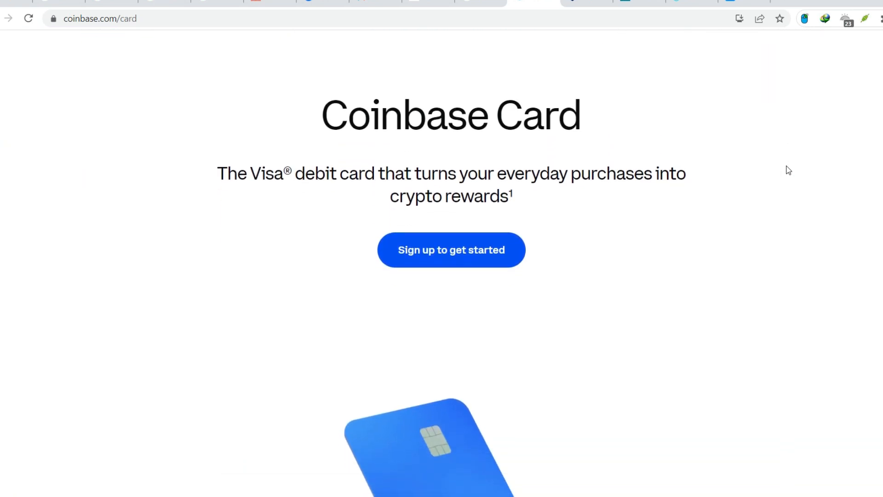
scroll(down, 3)
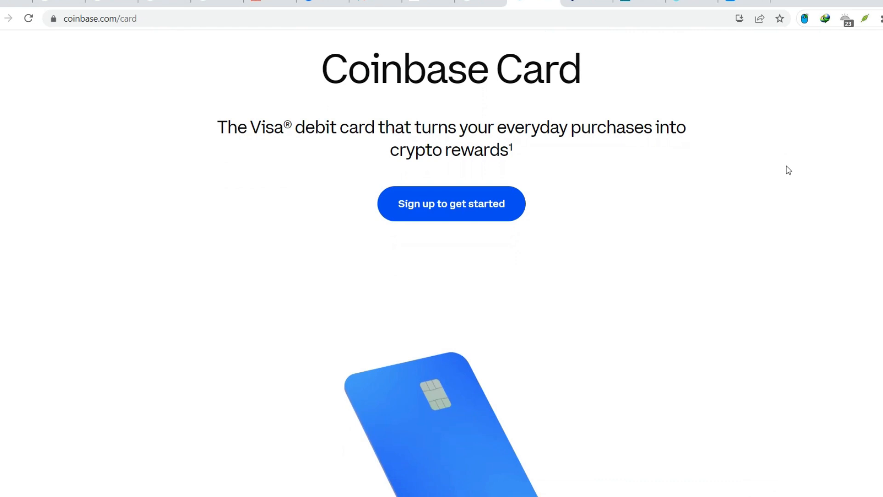
scroll(down, 3)
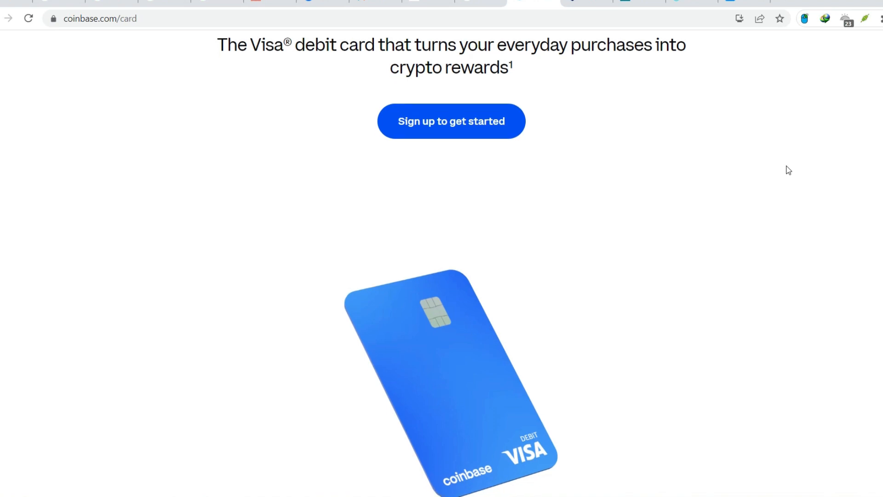
scroll(down, 3)
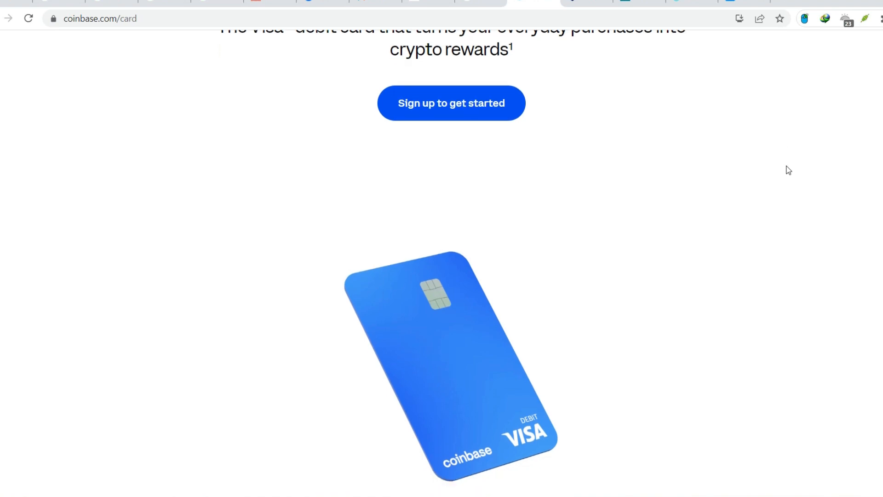
scroll(down, 3)
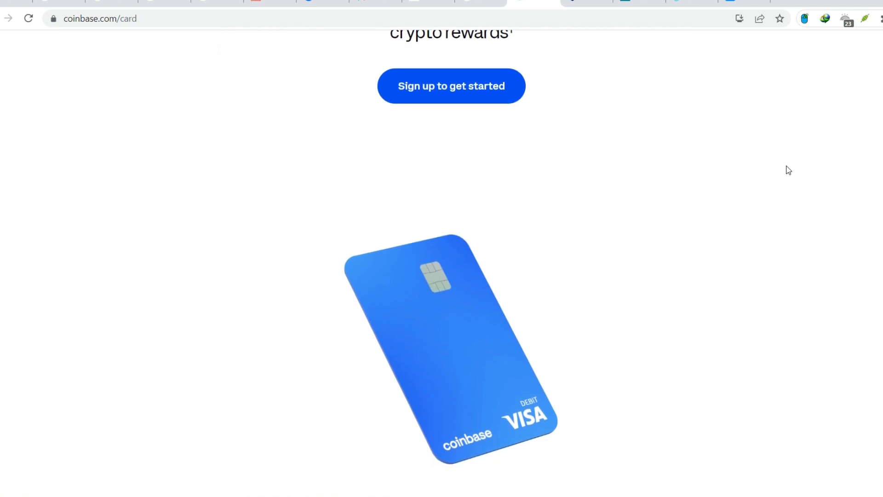
scroll(down, 3)
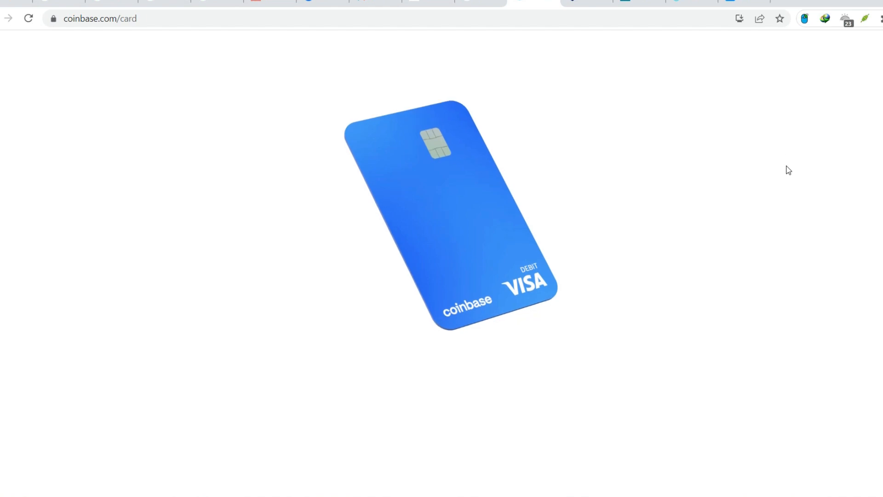
scroll(down, 3)
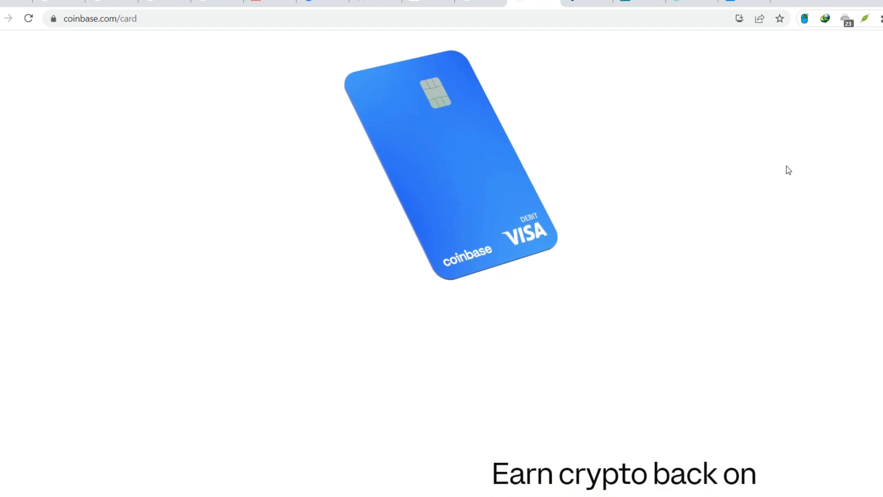
scroll(down, 3)
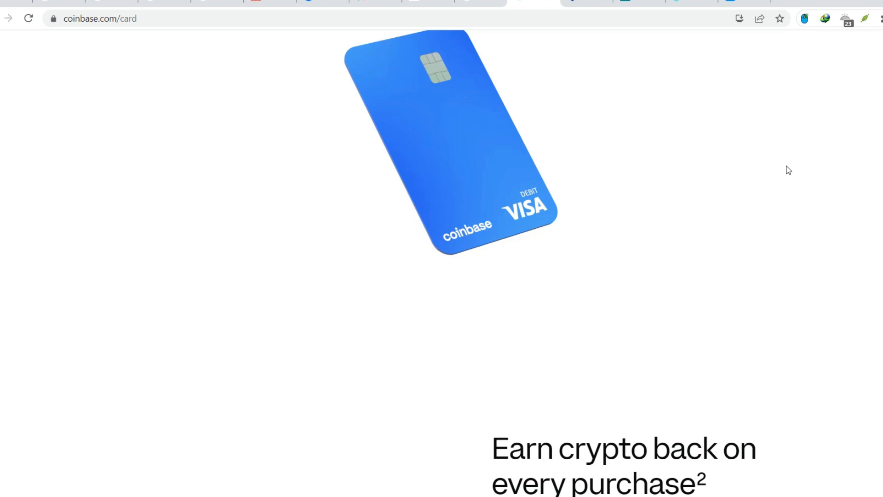
scroll(down, 3)
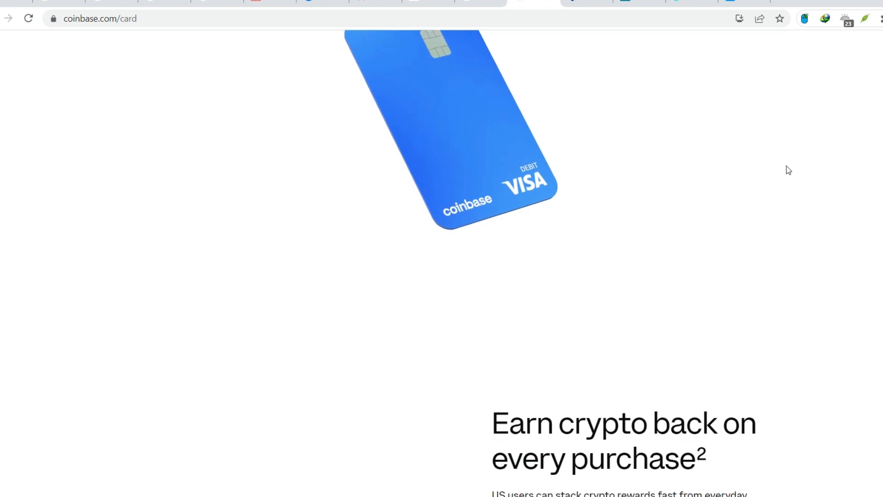
scroll(down, 3)
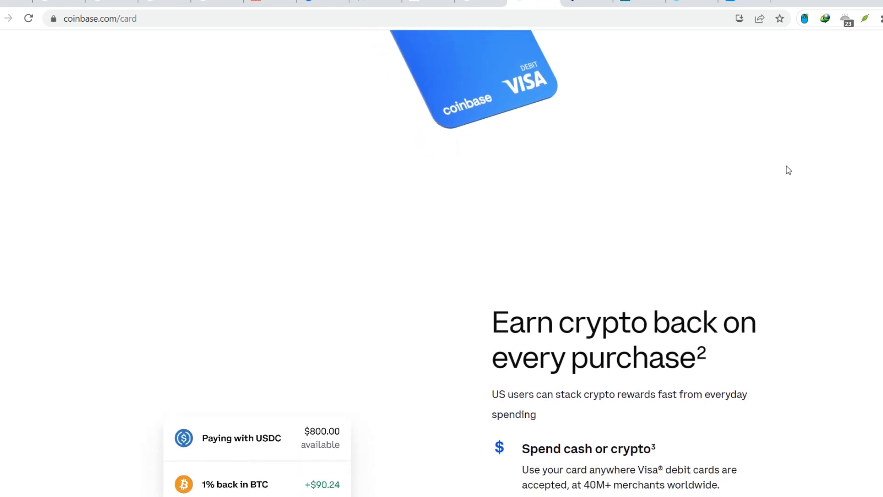
scroll(down, 3)
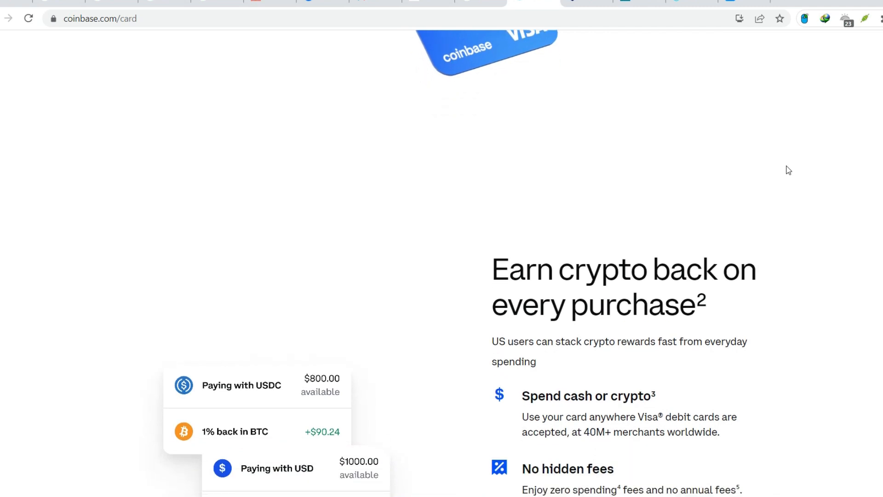
scroll(down, 3)
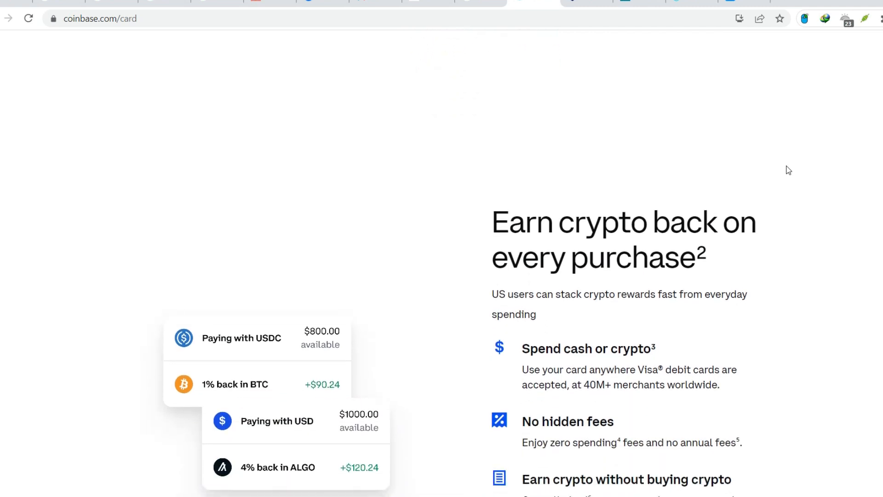
scroll(down, 3)
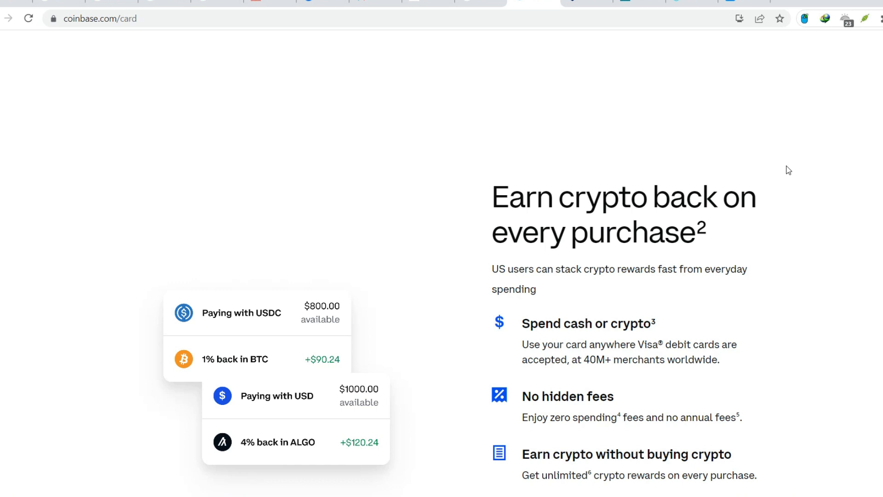
scroll(down, 3)
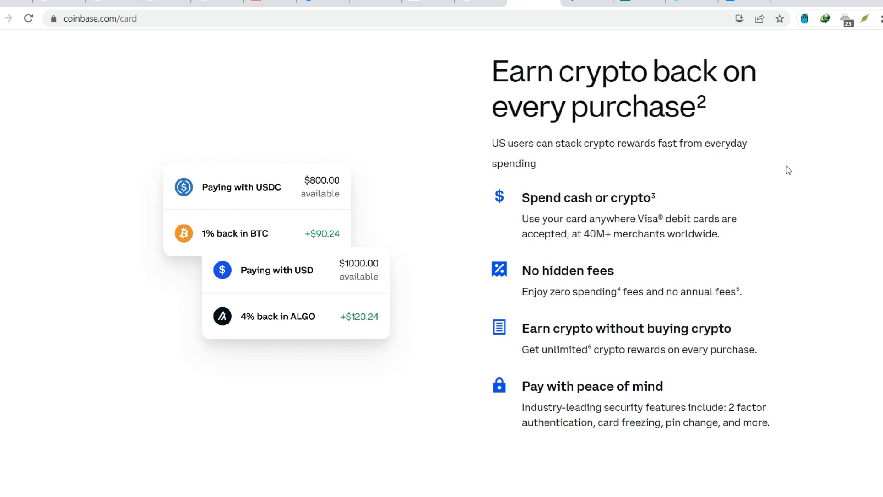
scroll(down, 3)
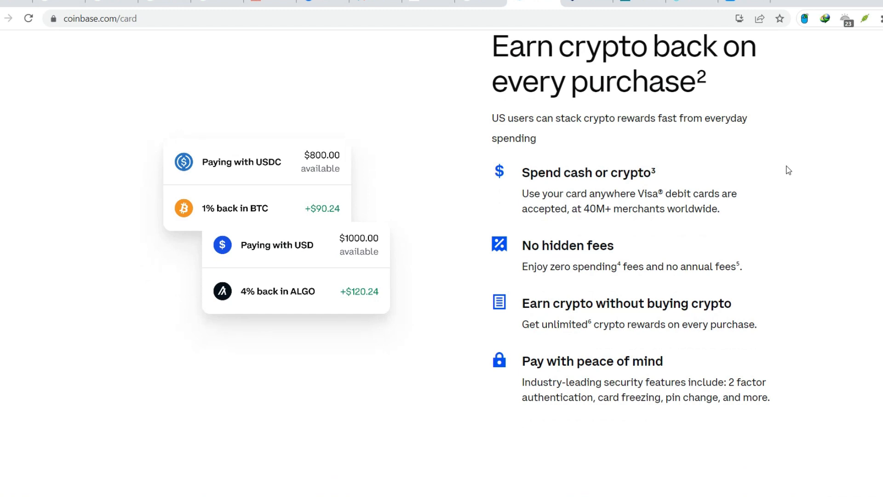
scroll(down, 3)
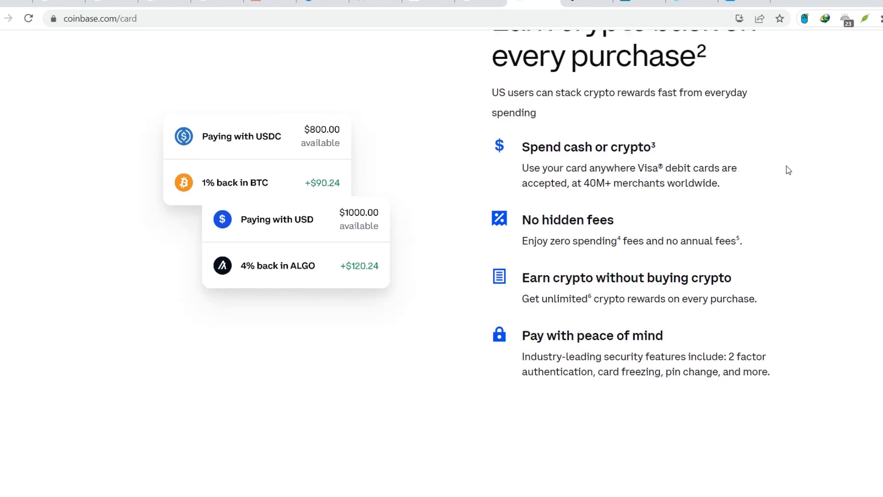
scroll(down, 3)
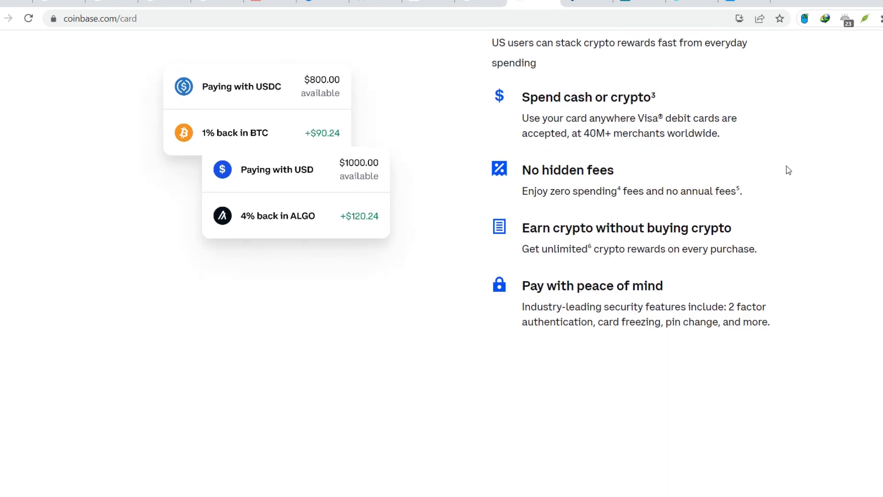
scroll(down, 3)
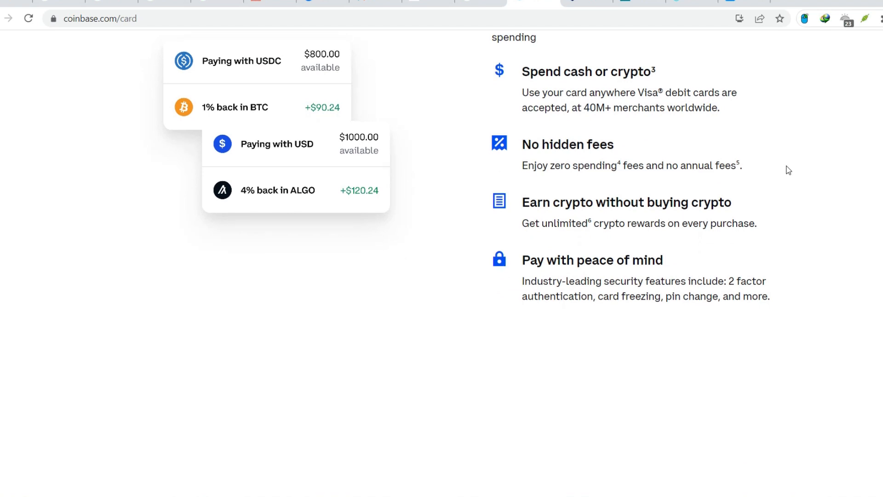
scroll(down, 3)
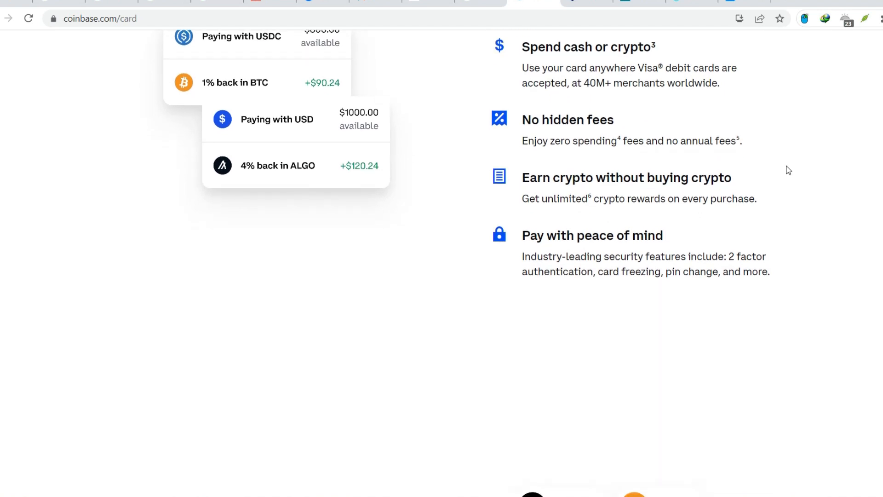
scroll(down, 3)
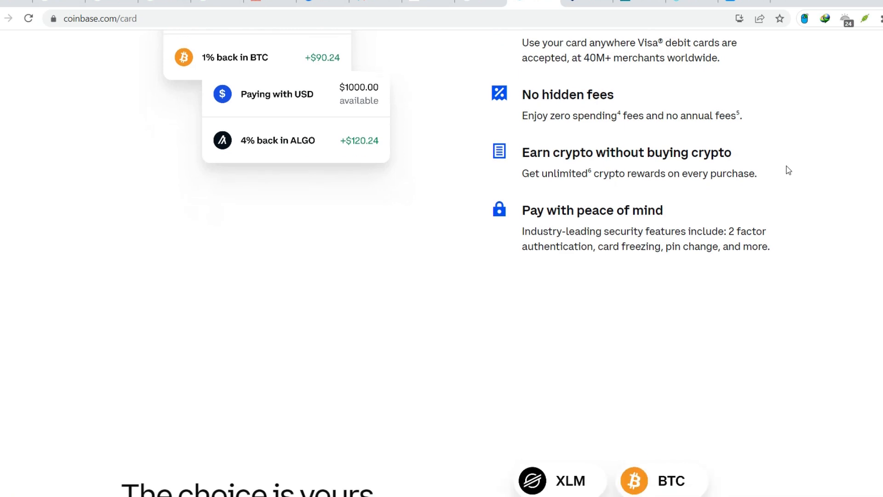
scroll(down, 3)
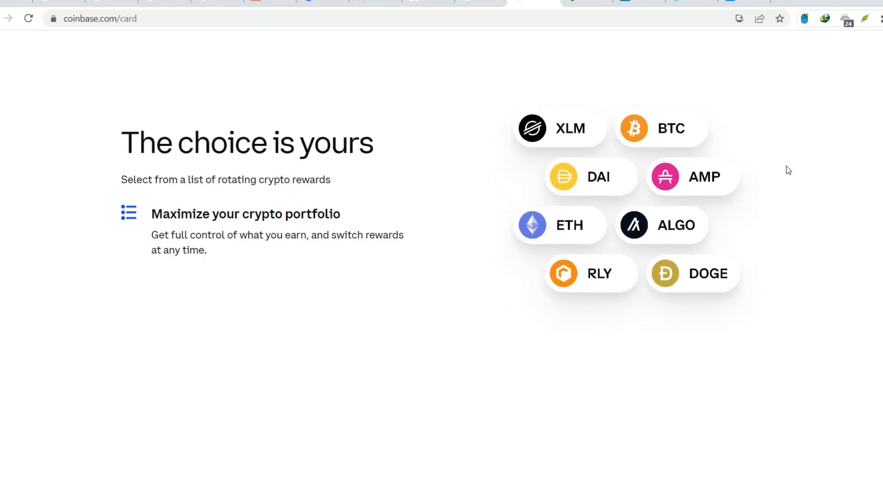
scroll(down, 3)
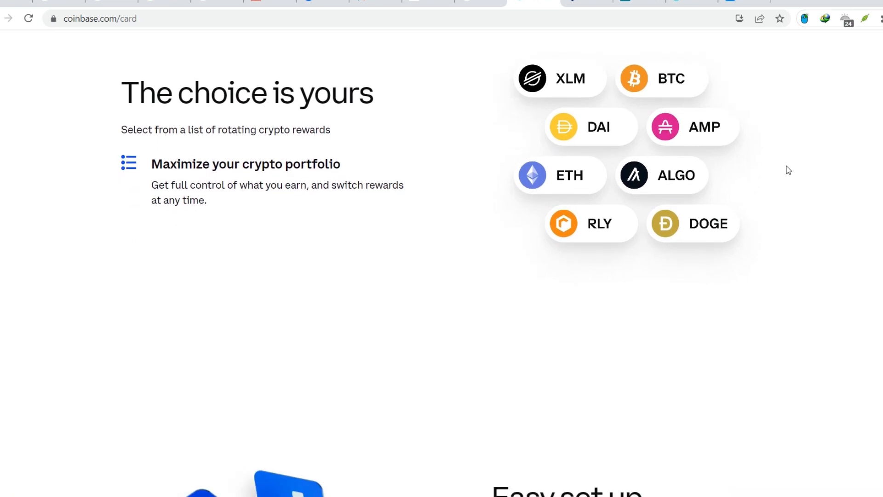
scroll(down, 3)
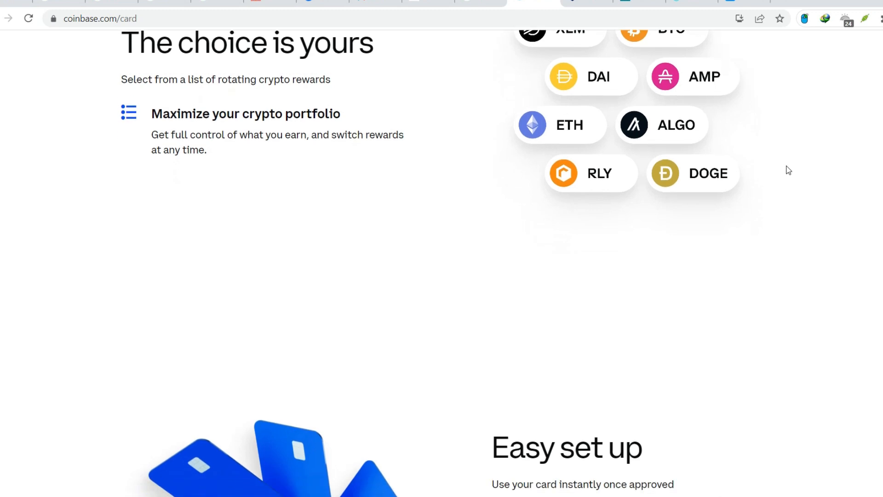
scroll(down, 3)
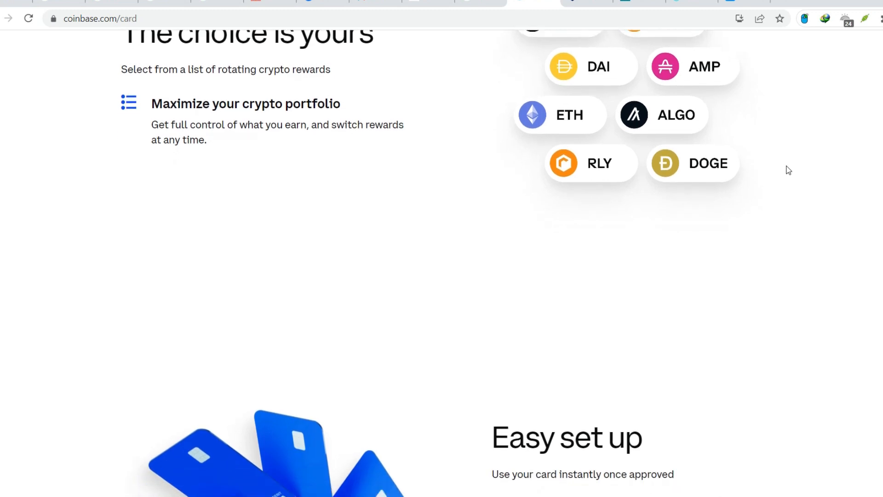
scroll(down, 3)
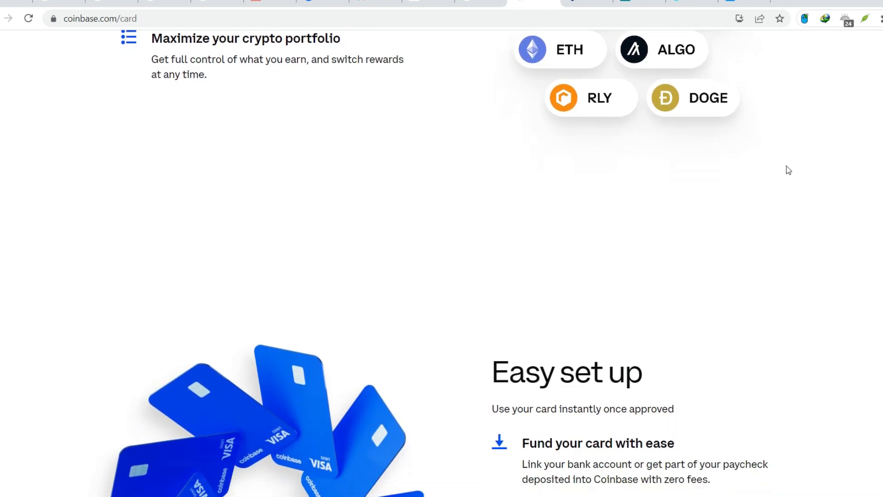
scroll(down, 3)
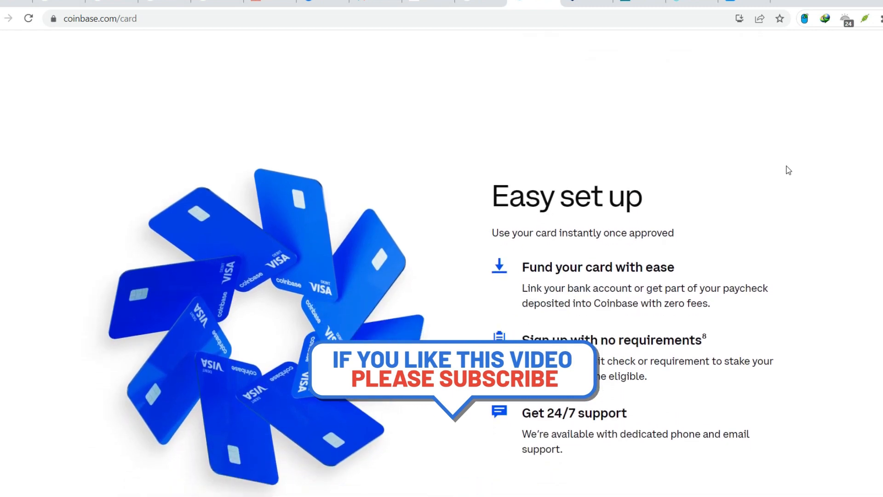
scroll(up, 3)
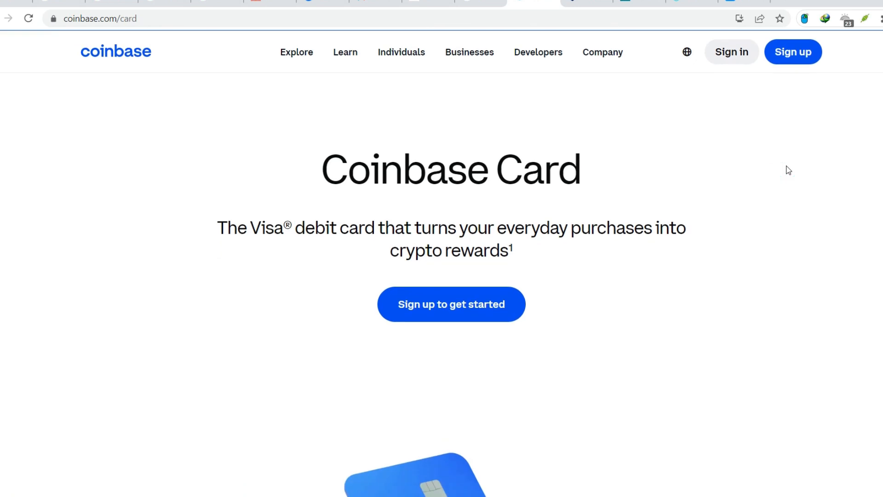
scroll(down, 3)
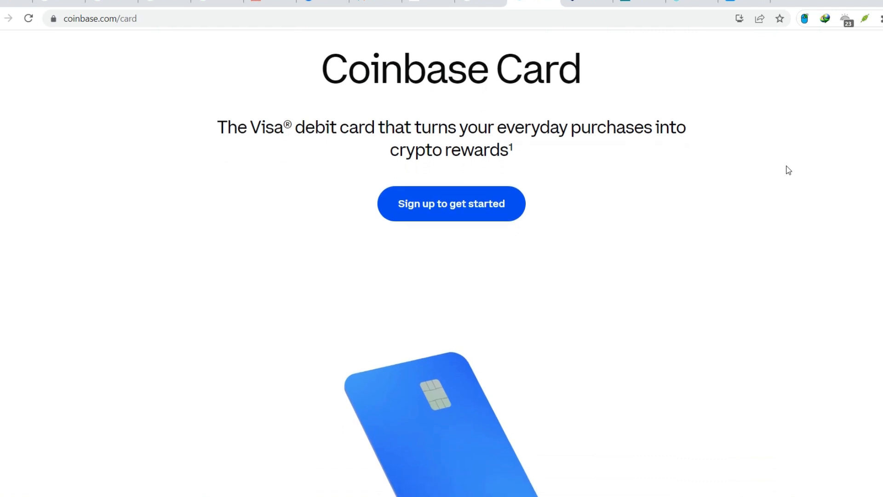
scroll(down, 3)
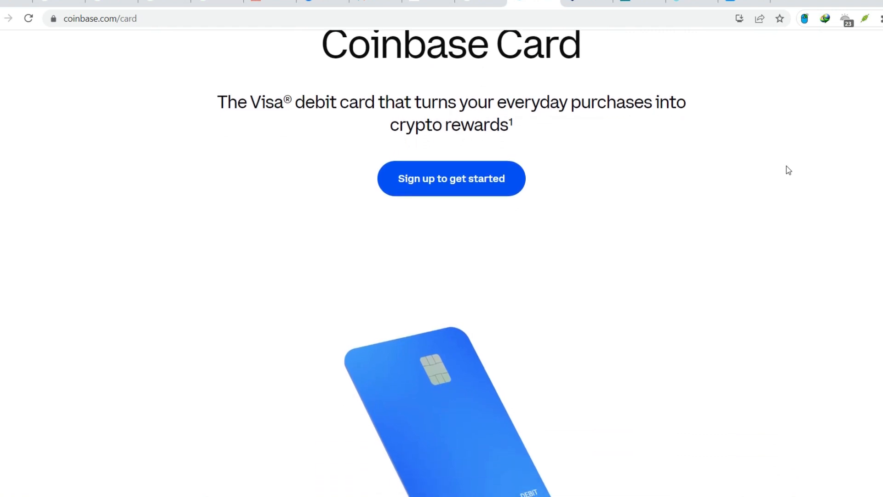
scroll(down, 3)
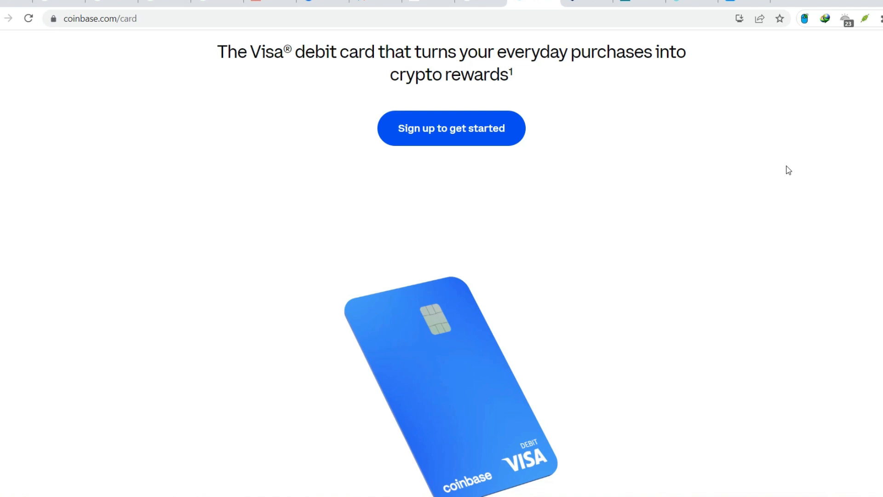
scroll(down, 3)
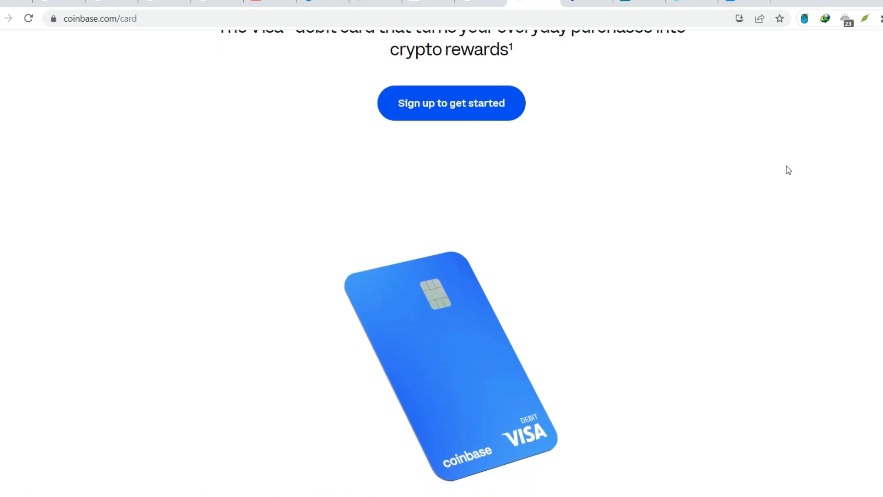
scroll(down, 3)
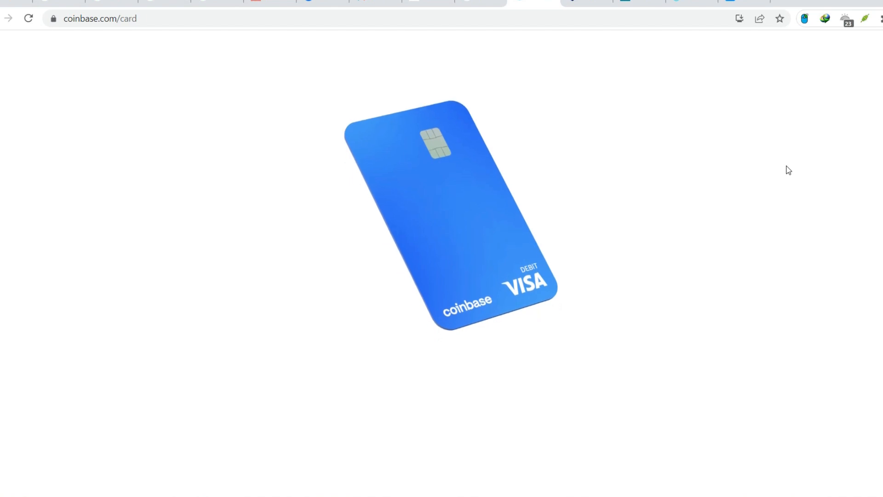
scroll(down, 3)
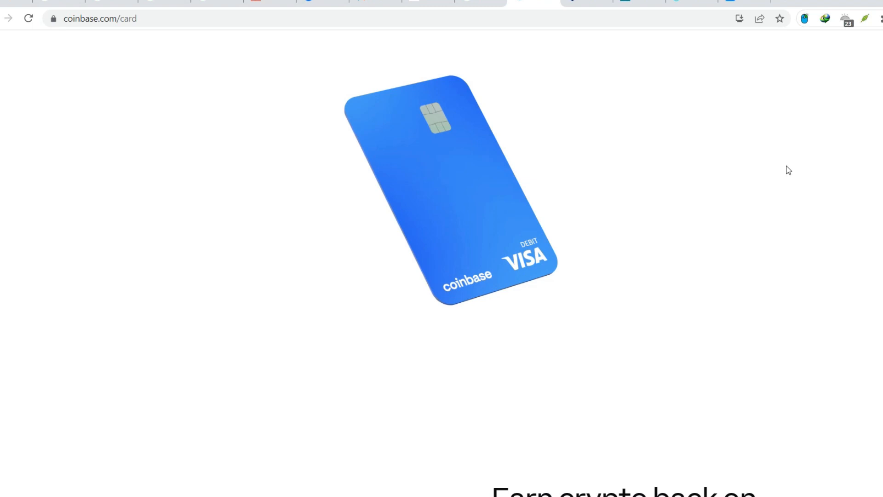
scroll(down, 3)
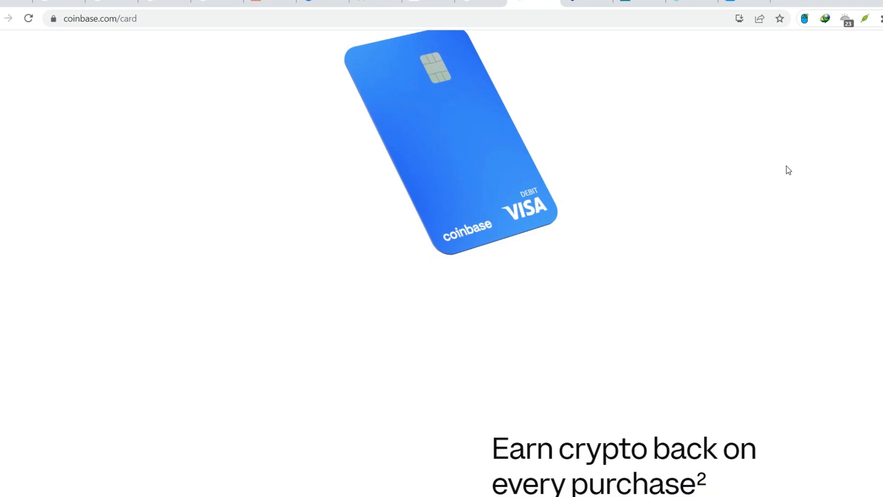
scroll(down, 3)
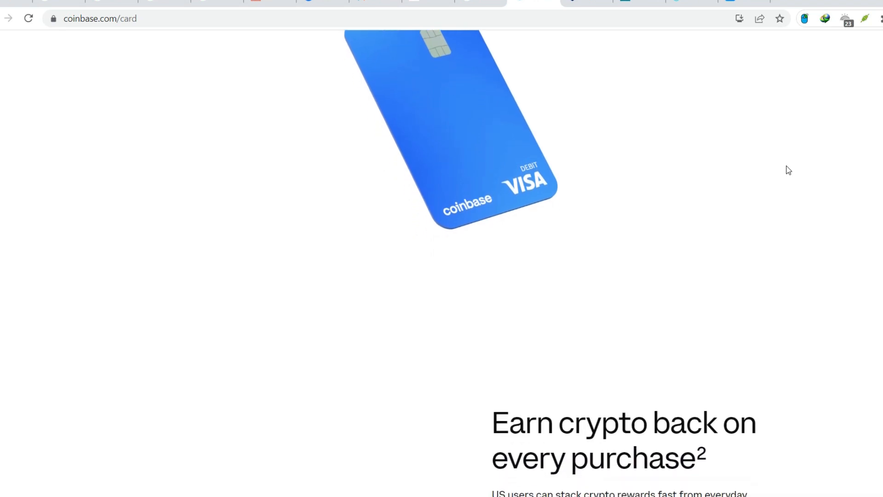
scroll(down, 3)
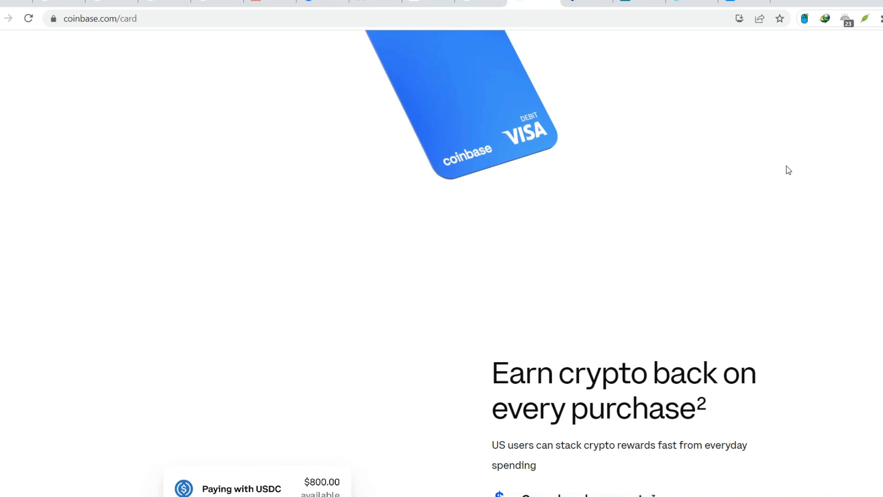
scroll(down, 3)
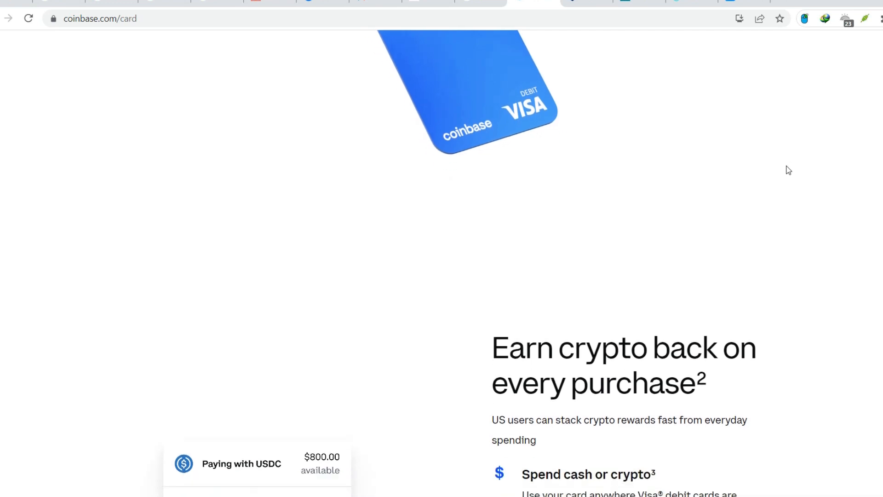
scroll(down, 3)
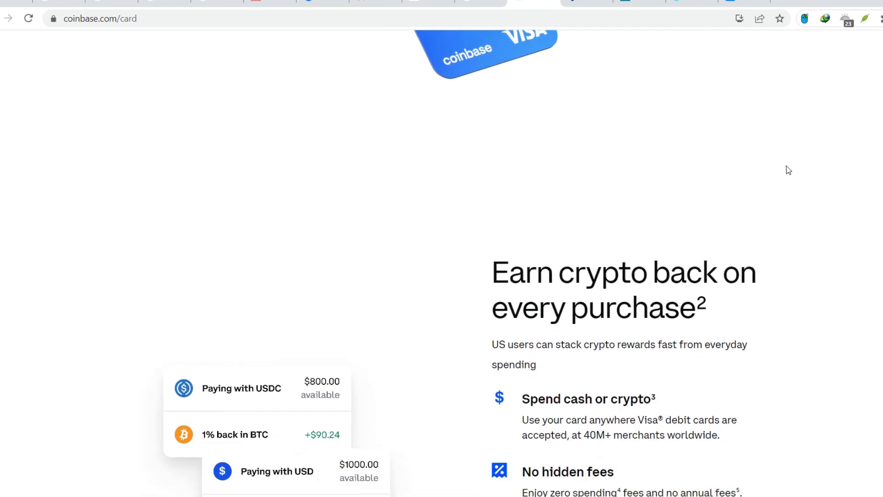
scroll(down, 3)
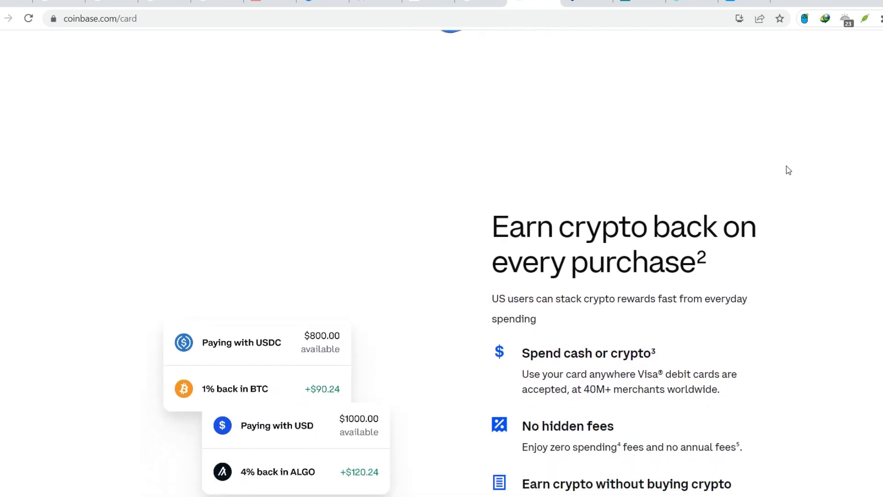